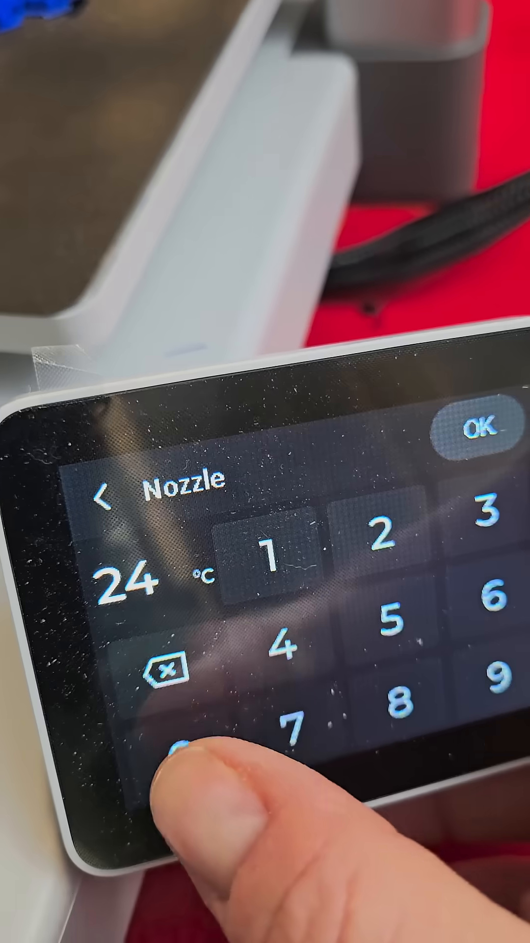
- Enter the new nozzle target temperature on the printer touchscreen keypad
{"action": "left_click", "coordinate": [484, 433]}
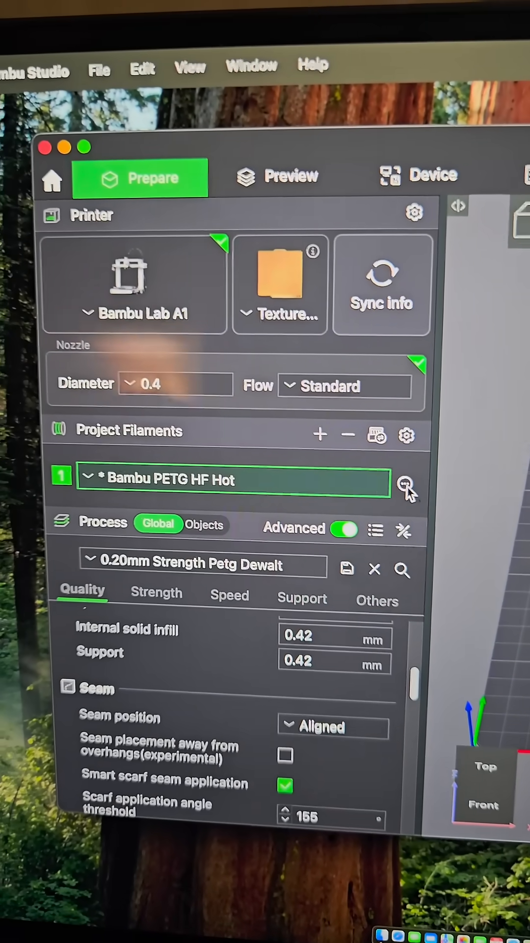
- Bring up the Bambu PETG HF Hot filament's settings for editing its flow ratio
{"action": "left_click", "coordinate": [402, 469]}
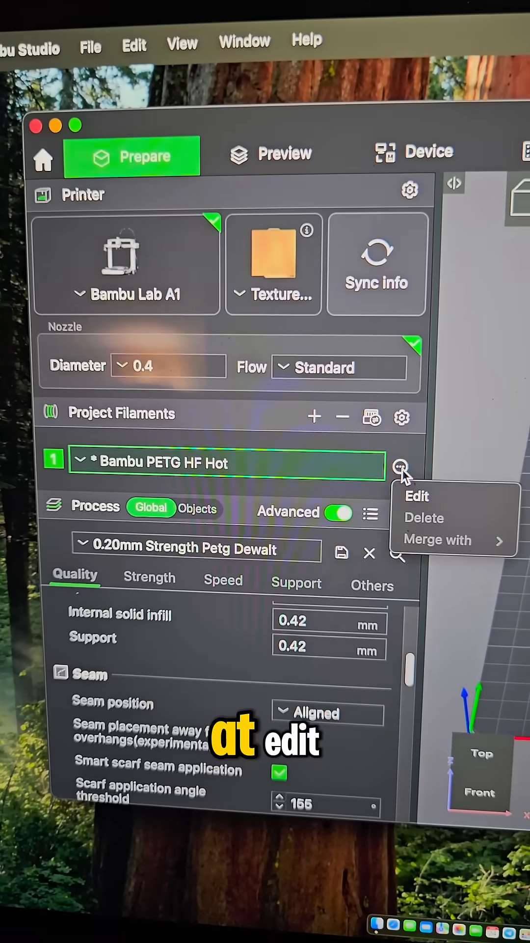
{"action": "left_click", "coordinate": [417, 496]}
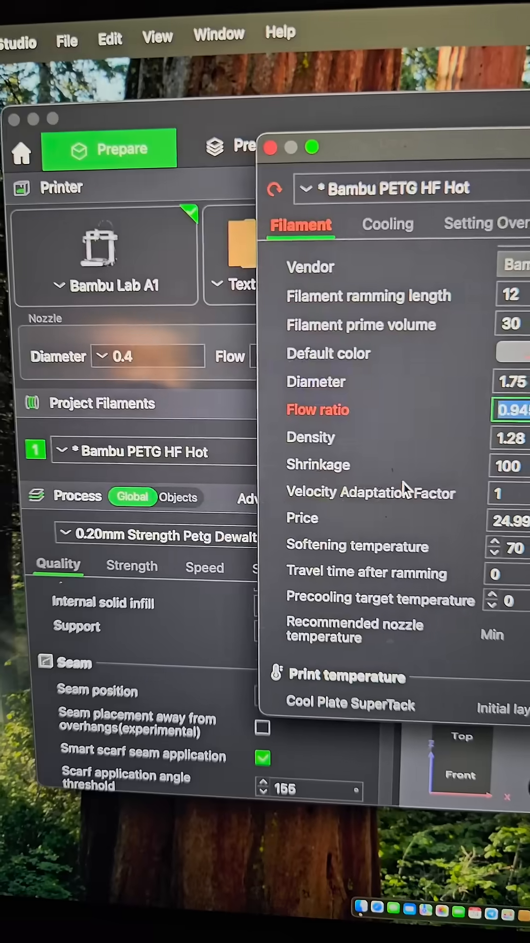